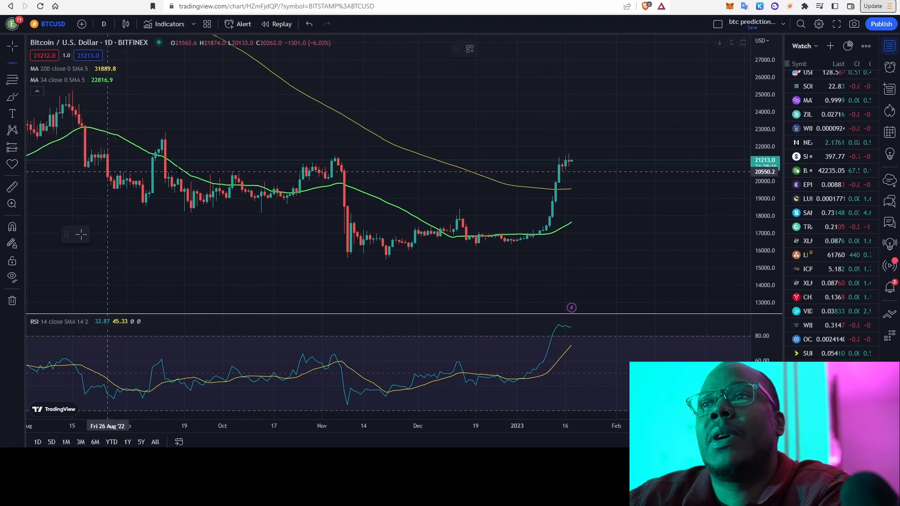
mouse_move(391, 167)
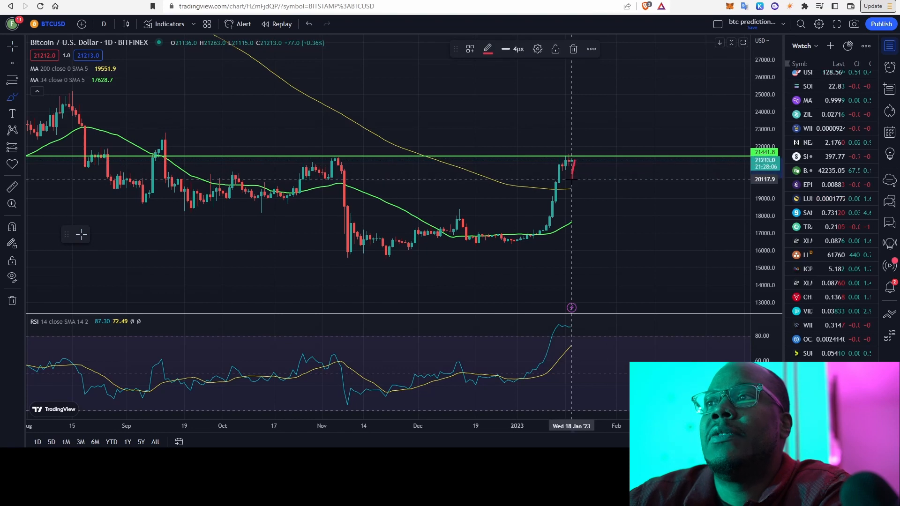
Step: Sketch a dip-then-rally projection past the latest daily Bitcoin candles
drag(570, 187, 611, 132)
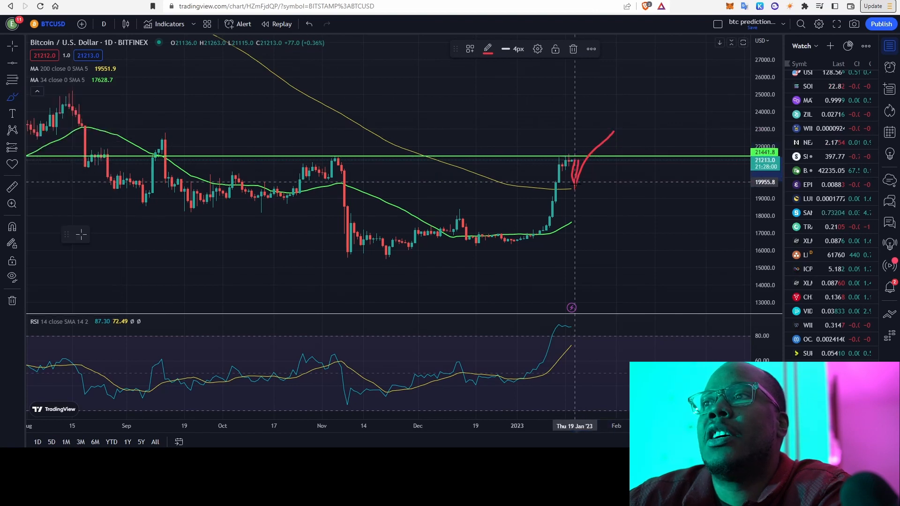
mouse_move(423, 191)
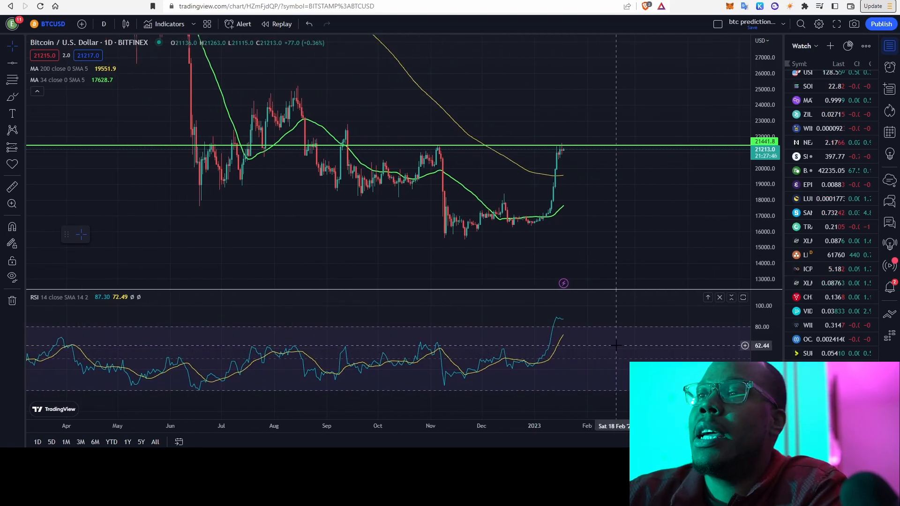
mouse_move(619, 341)
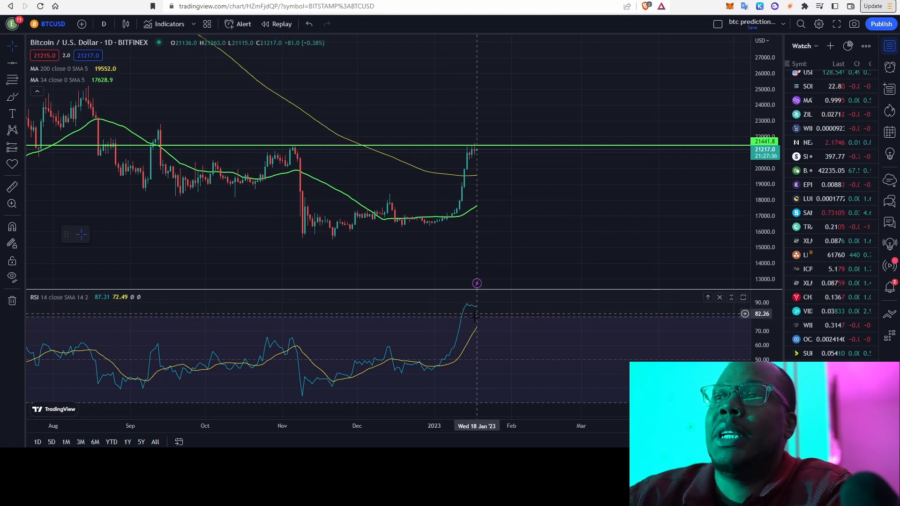
mouse_move(474, 158)
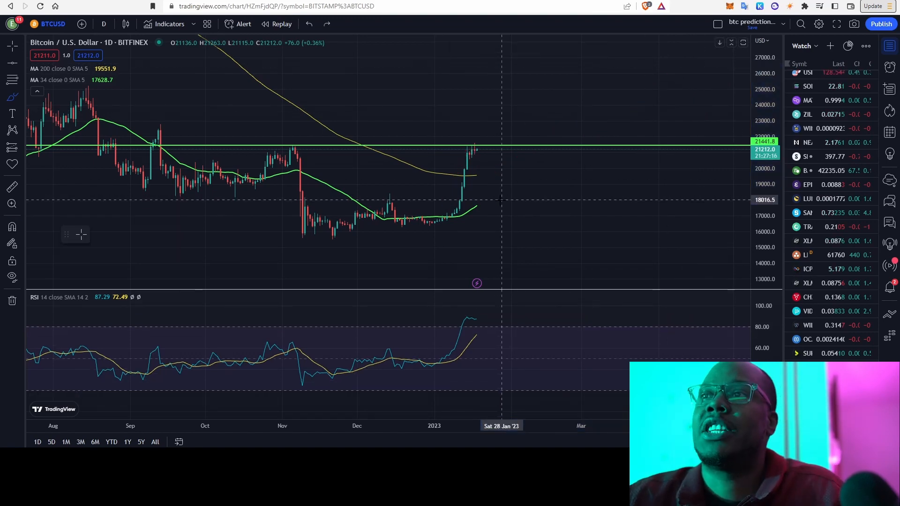
Step: Set Bitcoin to 1-week candles and sketch a level near the 200-week average (~24,650)
click(104, 24)
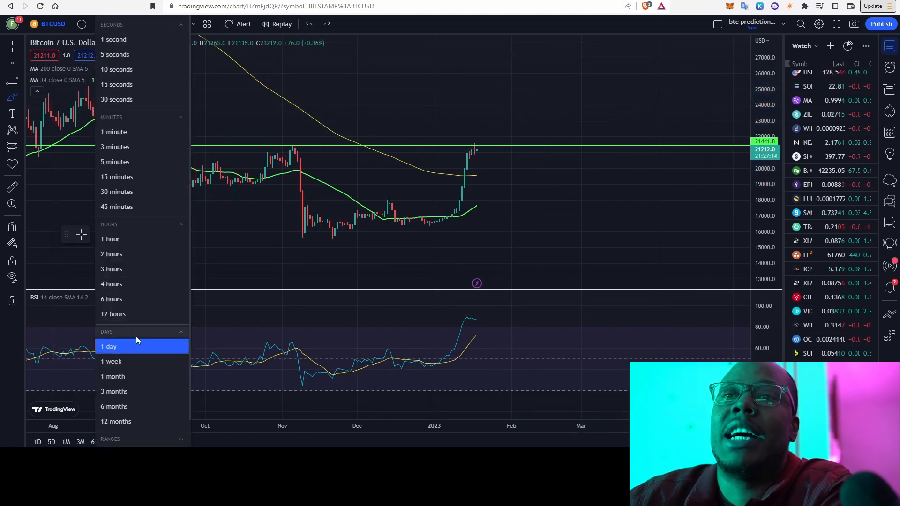
click(109, 361)
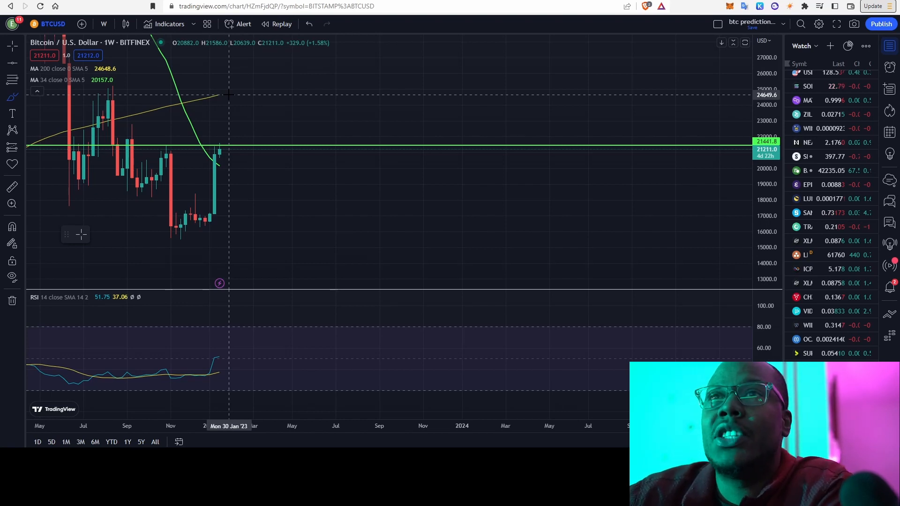
drag(231, 94, 418, 96)
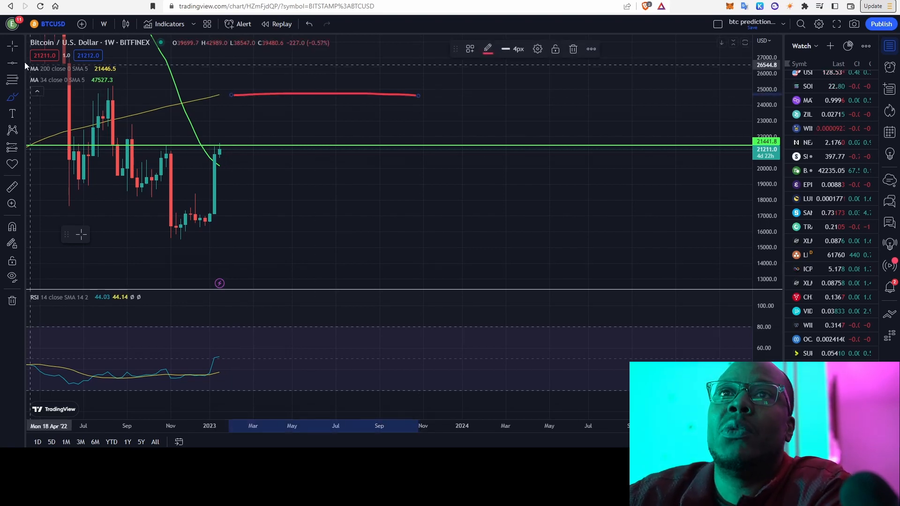
mouse_move(646, 127)
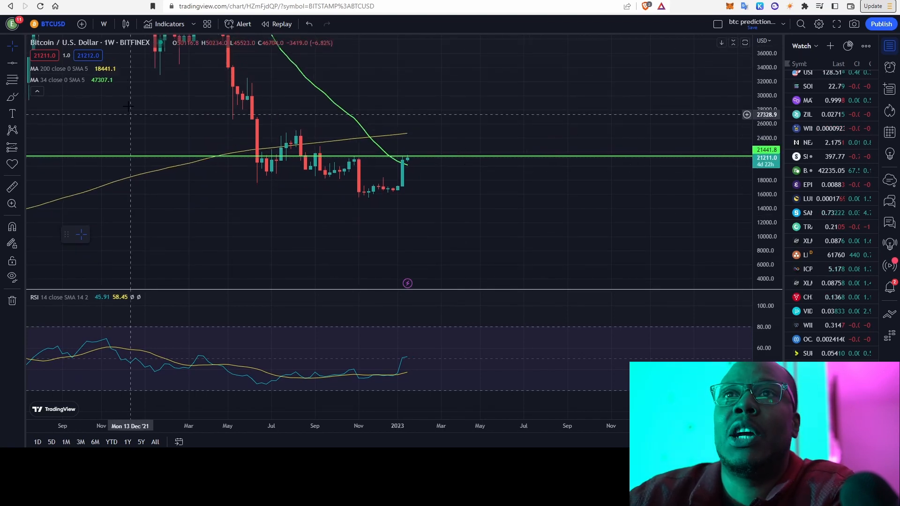
click(103, 24)
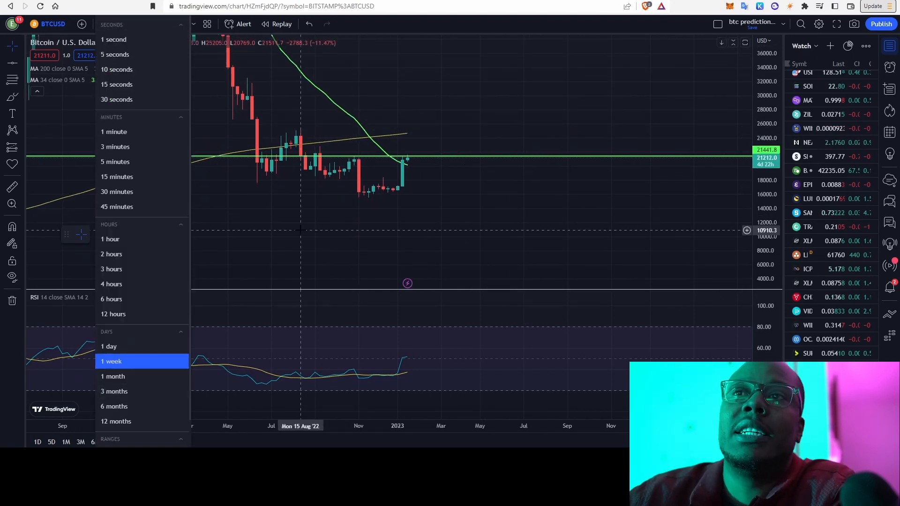
click(111, 361)
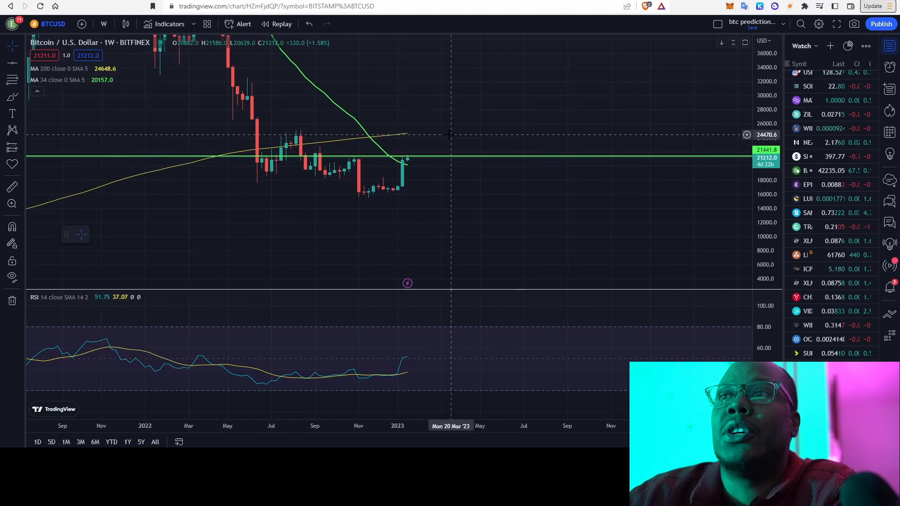
mouse_move(429, 162)
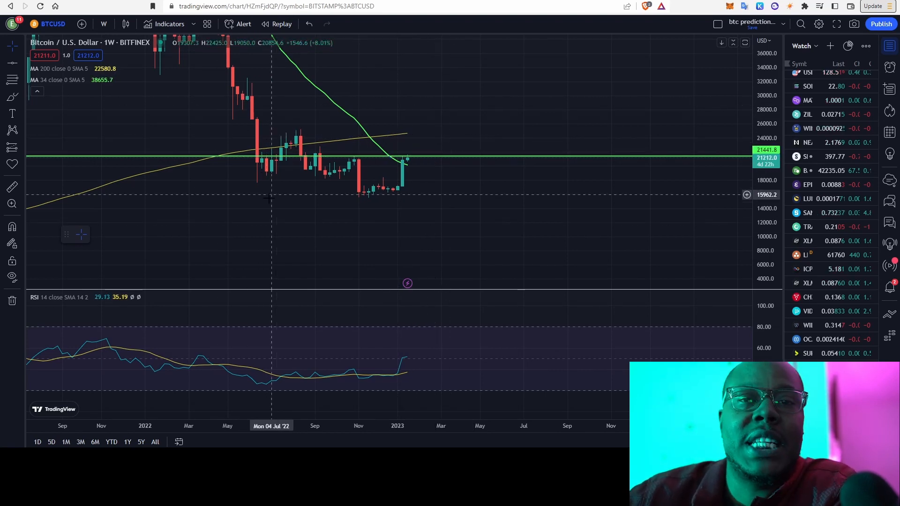
mouse_move(269, 129)
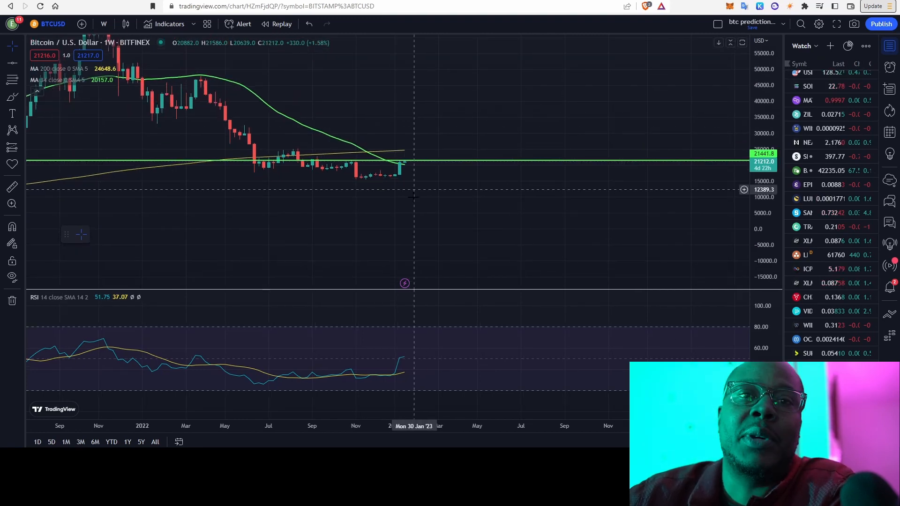
mouse_move(443, 150)
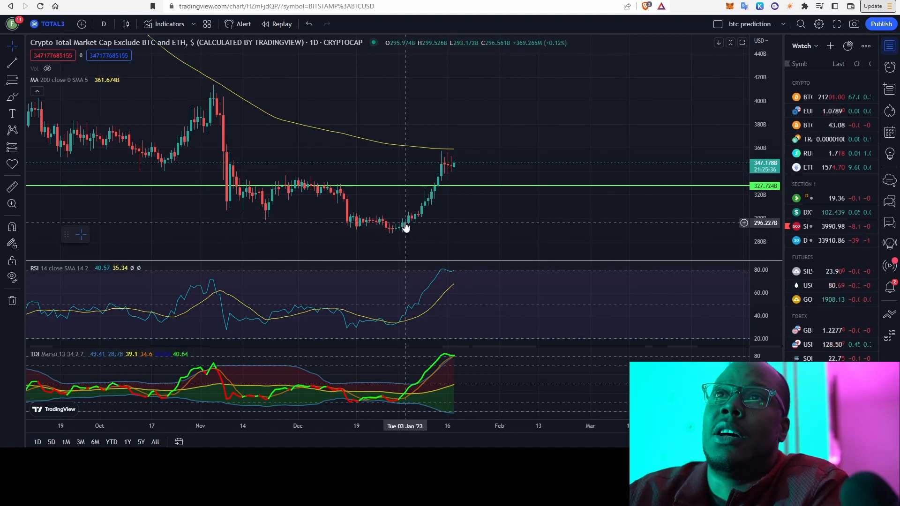
mouse_move(451, 136)
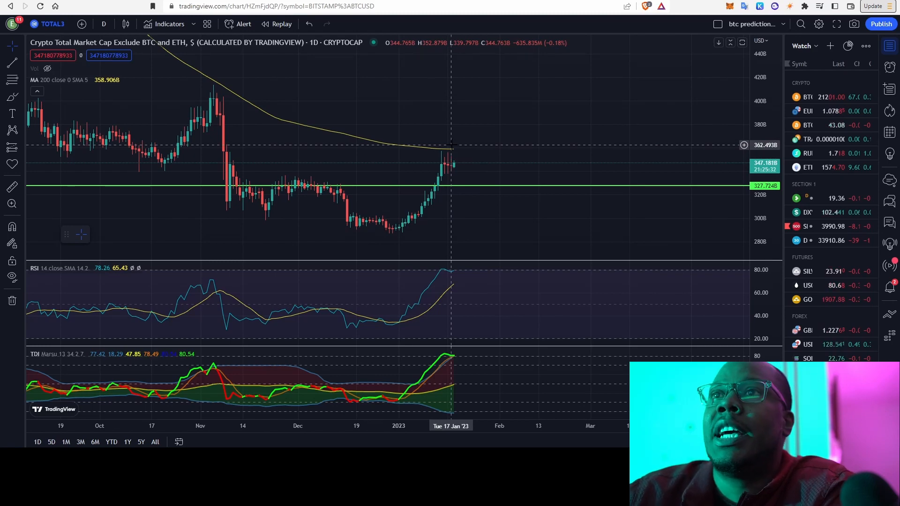
mouse_move(410, 219)
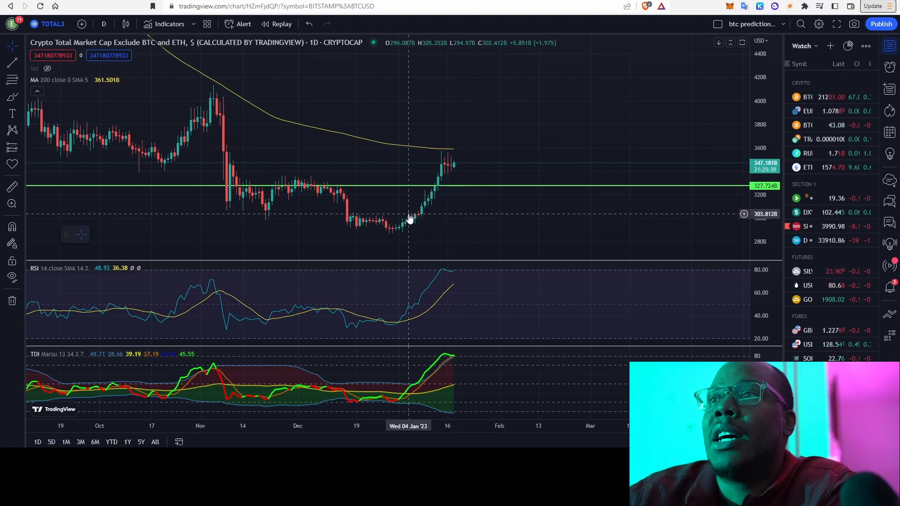
mouse_move(419, 226)
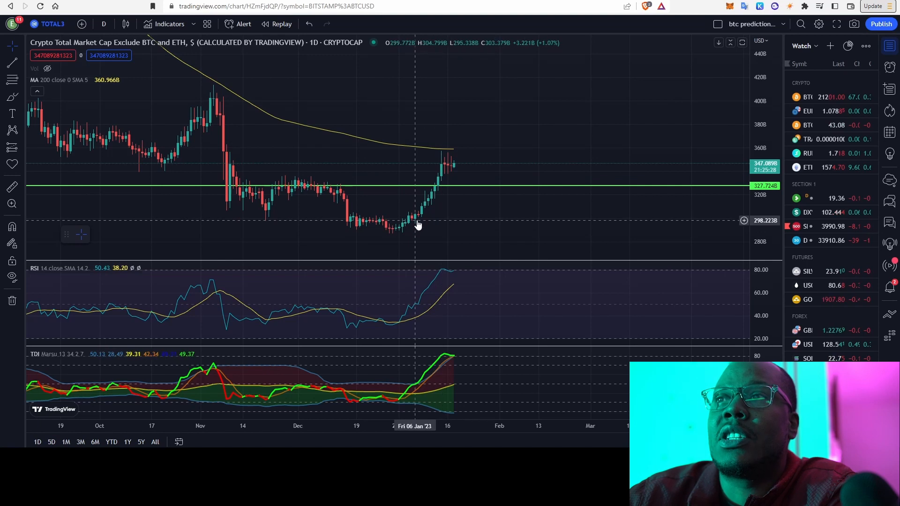
mouse_move(412, 227)
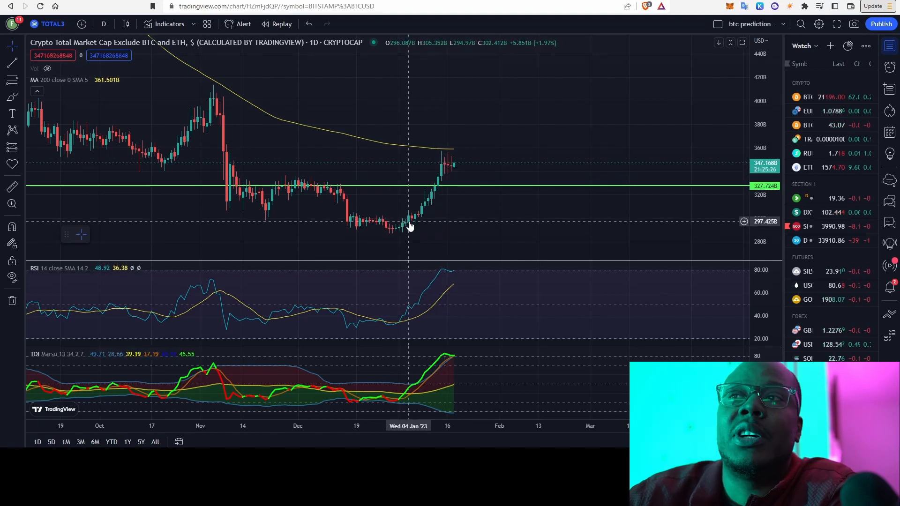
mouse_move(439, 195)
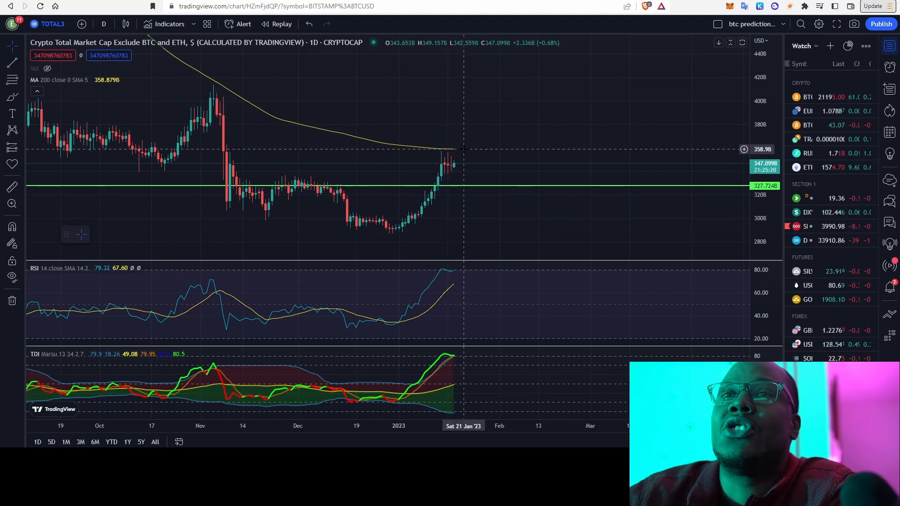
mouse_move(469, 147)
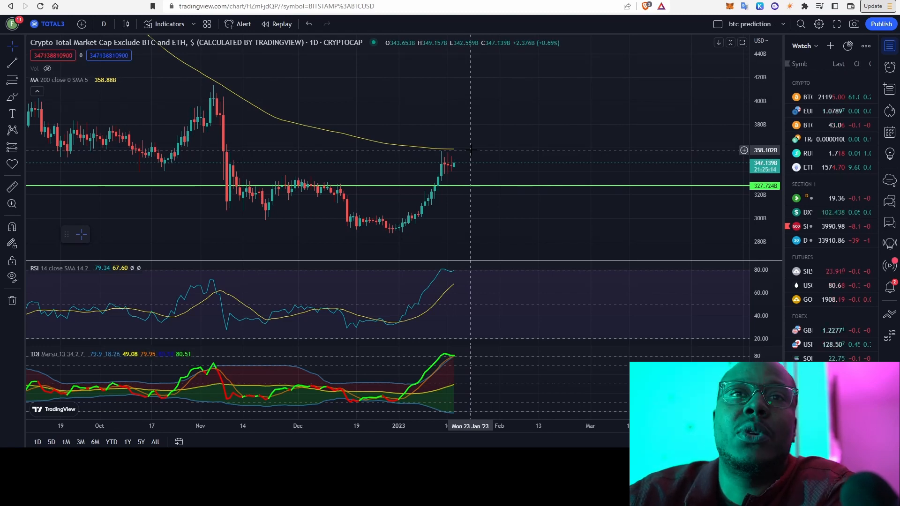
mouse_move(452, 275)
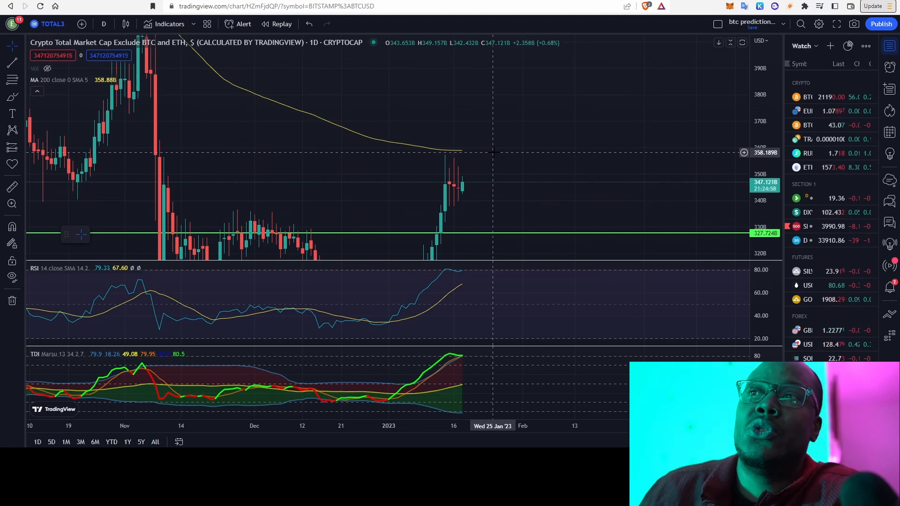
mouse_move(447, 186)
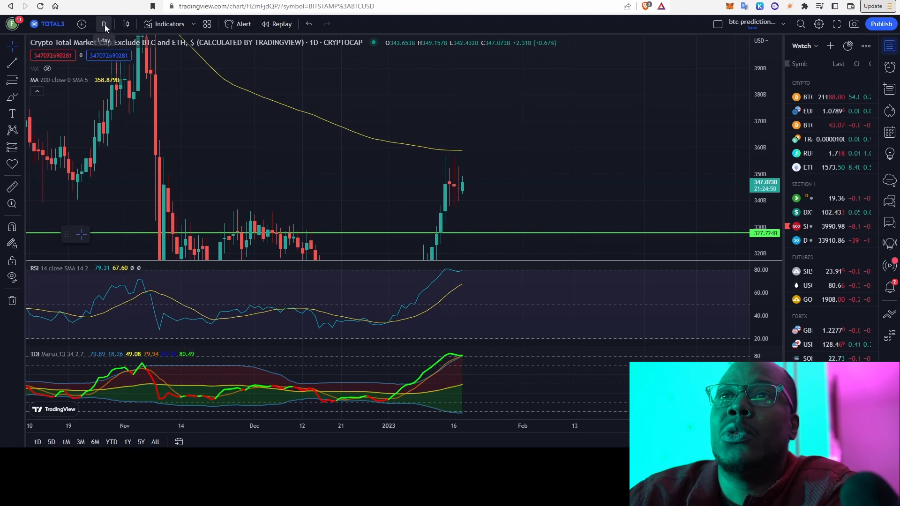
Step: Change the TOTAL3 chart interval from 1 day to 1 week
click(104, 24)
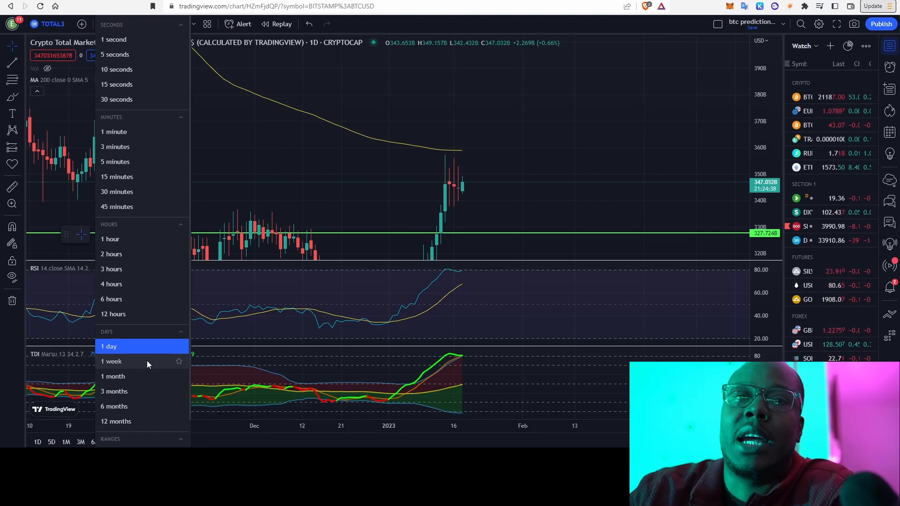
click(111, 361)
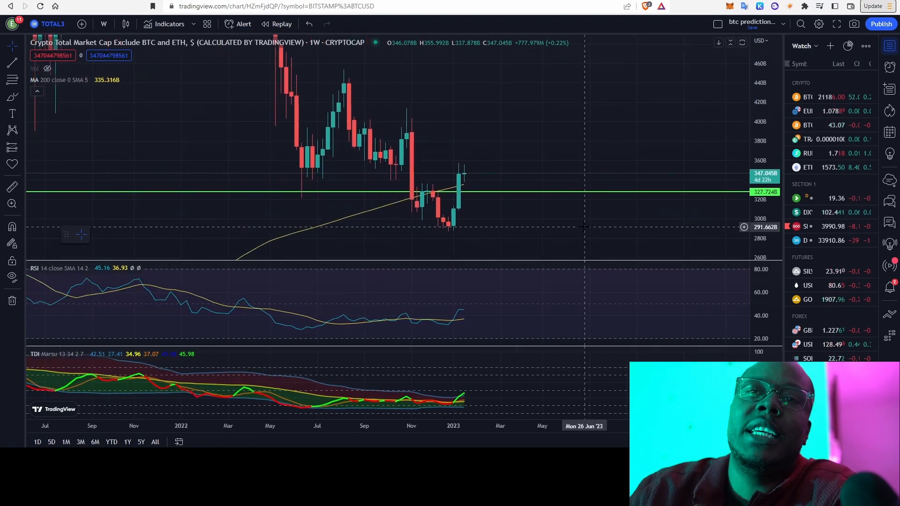
mouse_move(613, 141)
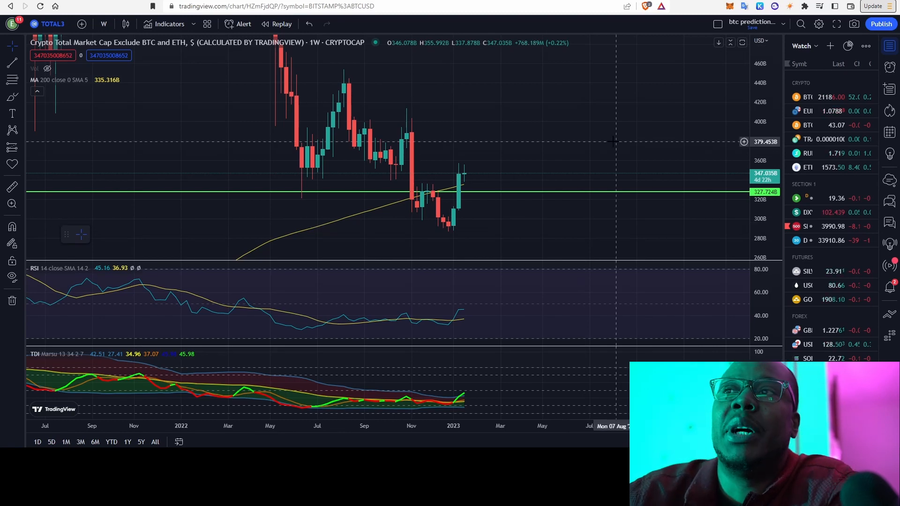
mouse_move(506, 196)
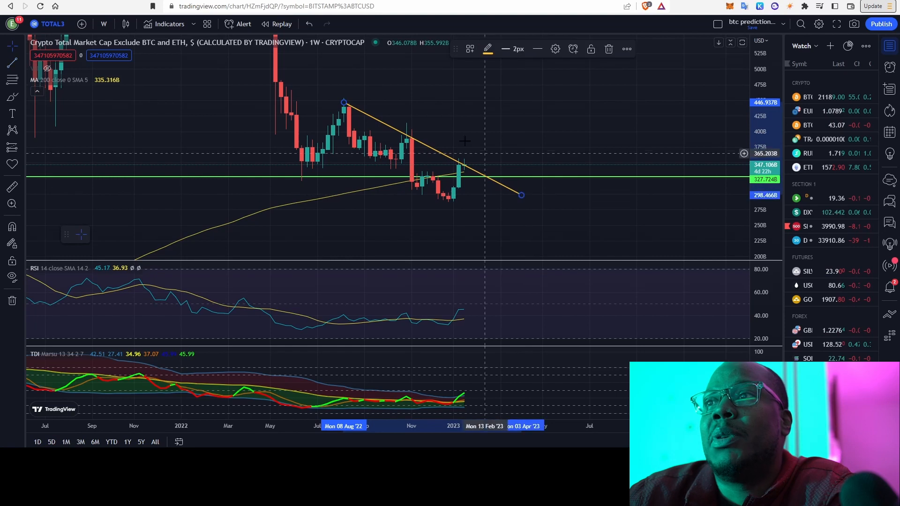
mouse_move(350, 114)
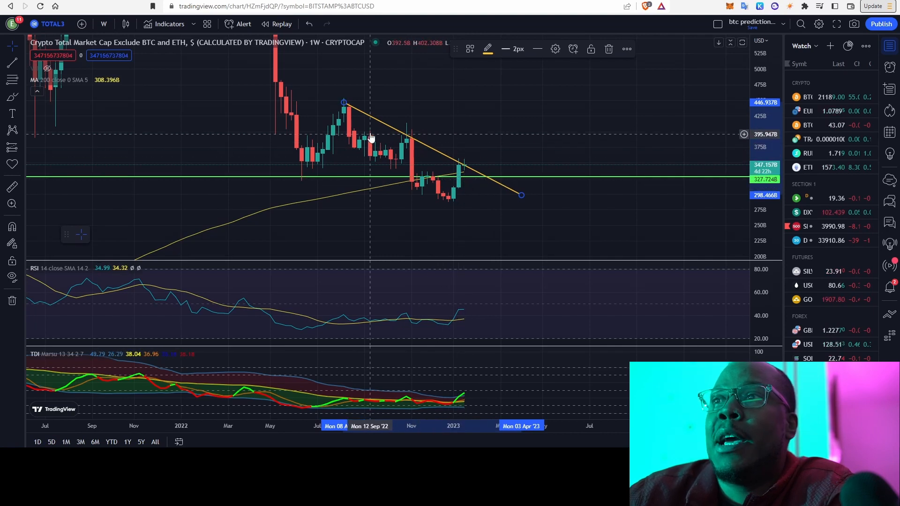
mouse_move(494, 99)
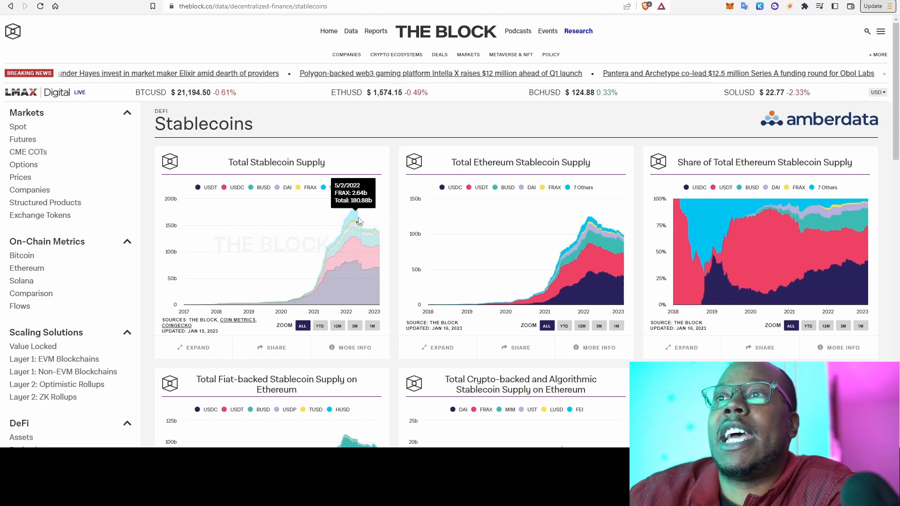
mouse_move(361, 221)
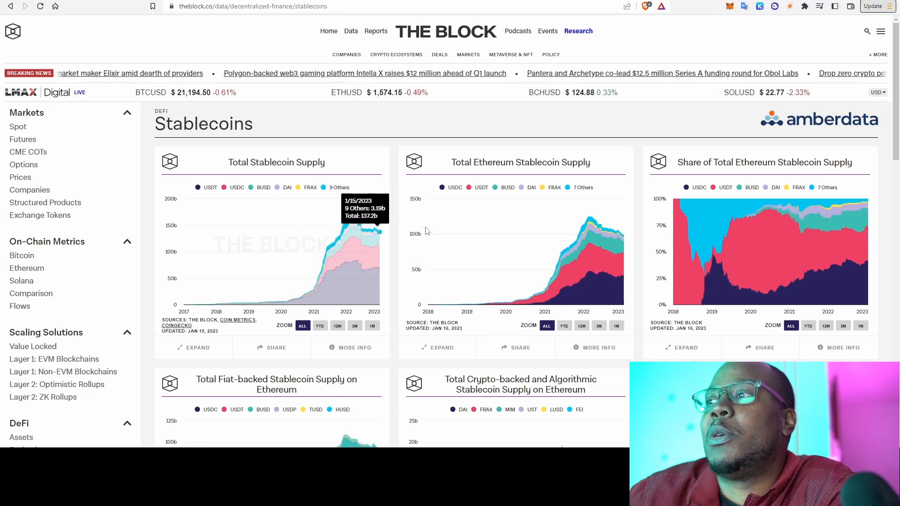
Step: Scroll past stablecoin velocity and USDT/USDC supply-by-blockchain charts to the USDT banned-address charts
scroll(down, 3)
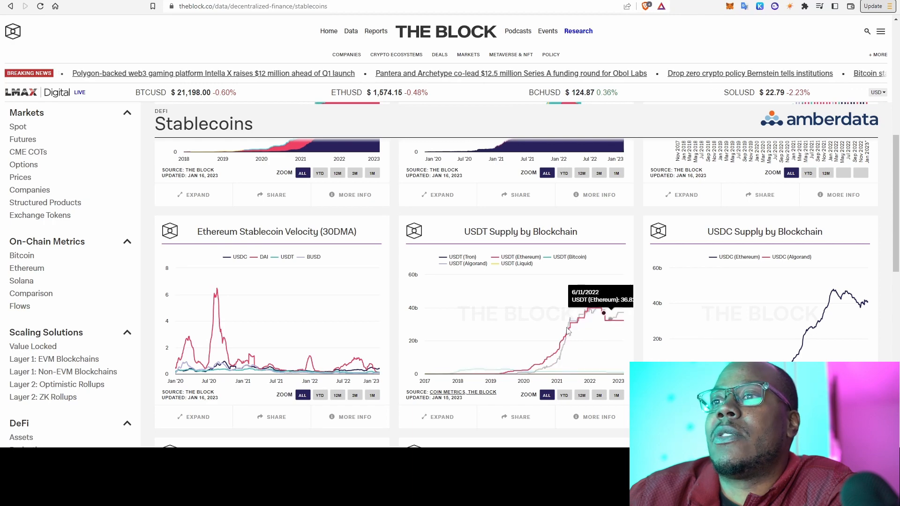
scroll(down, 3)
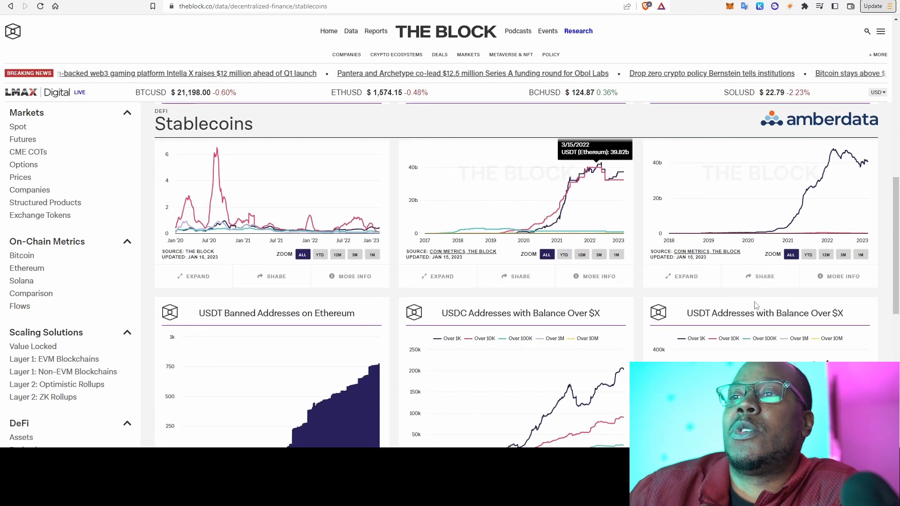
scroll(down, 3)
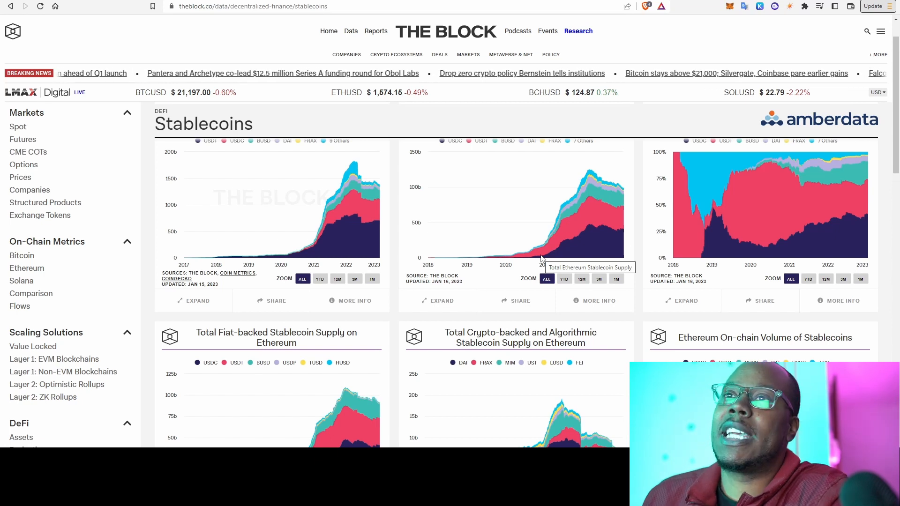
mouse_move(524, 259)
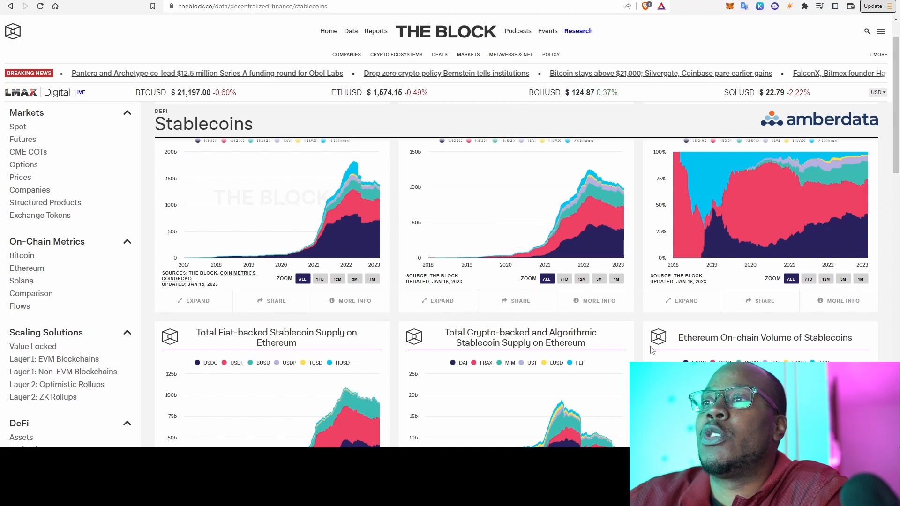
scroll(down, 3)
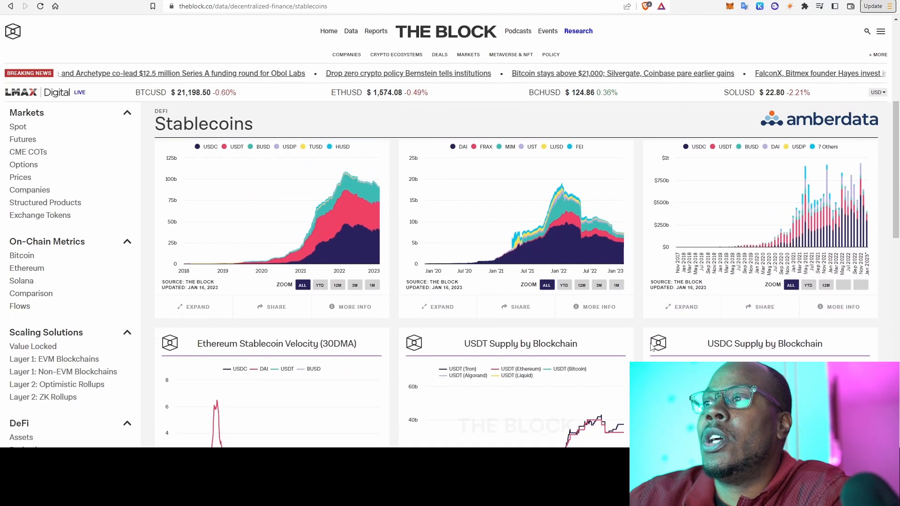
scroll(down, 3)
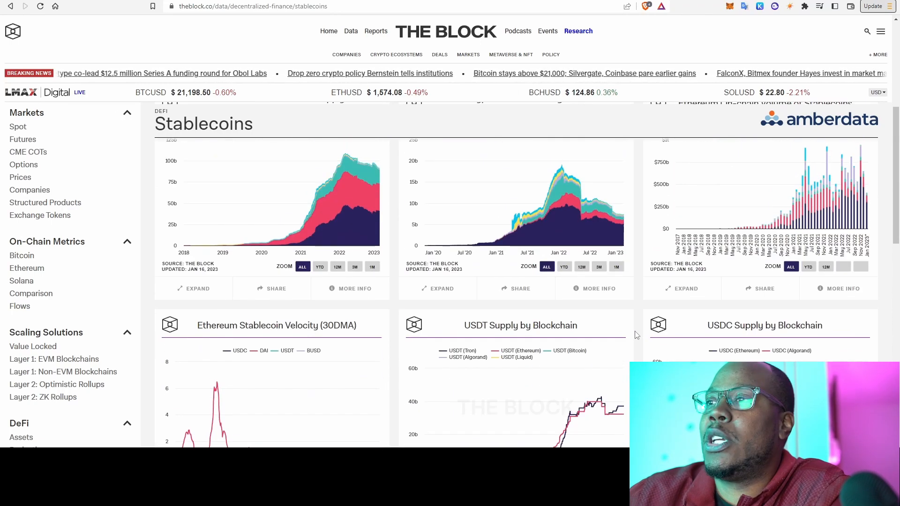
scroll(down, 3)
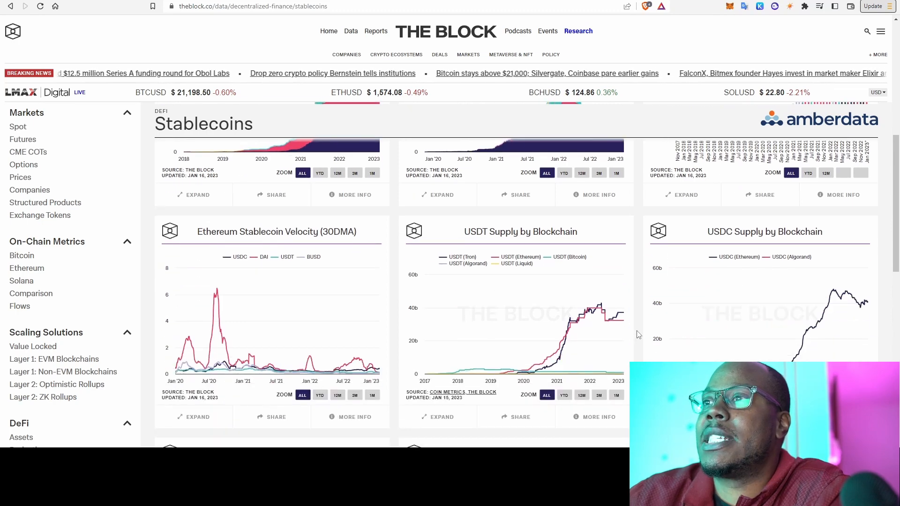
scroll(down, 3)
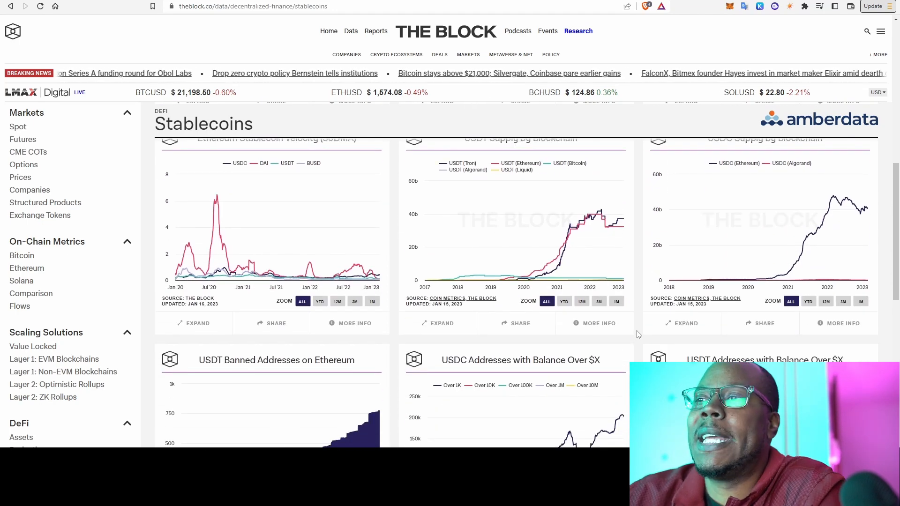
scroll(down, 3)
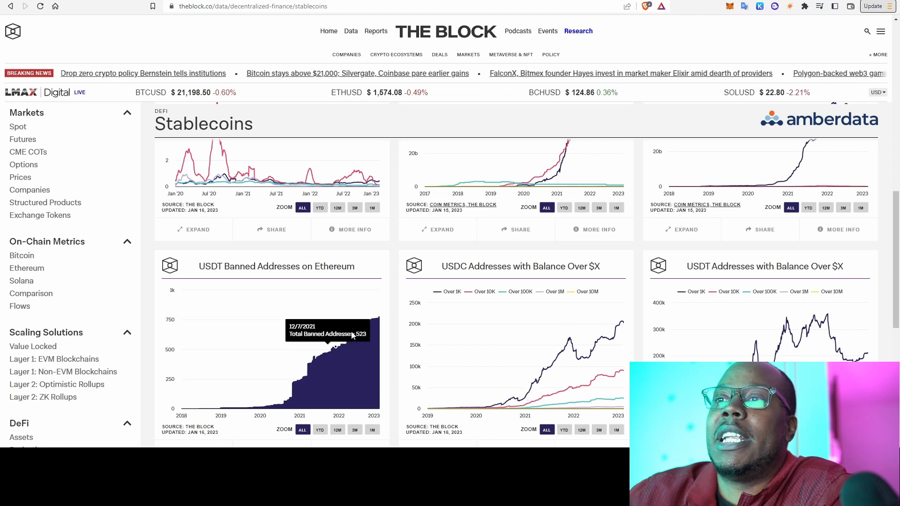
mouse_move(380, 314)
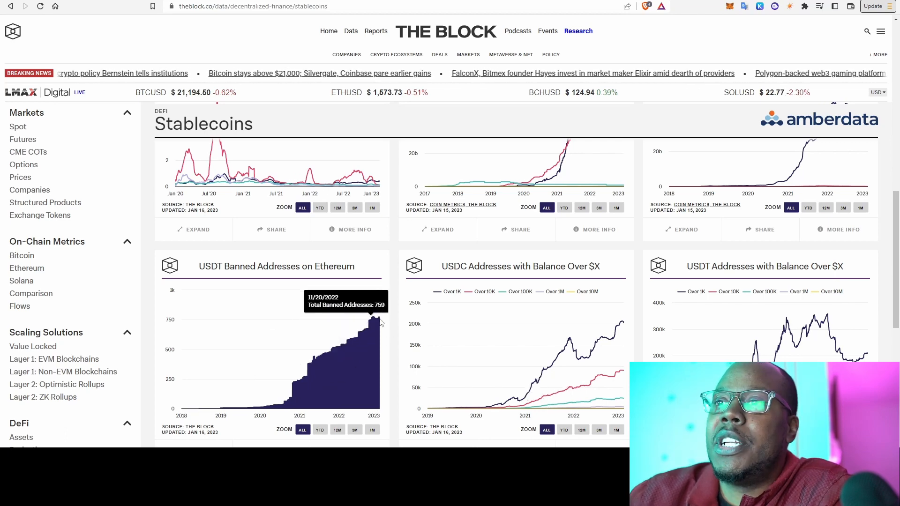
Step: Scroll through the USDT banned-address and gold-backed stablecoin charts
scroll(down, 3)
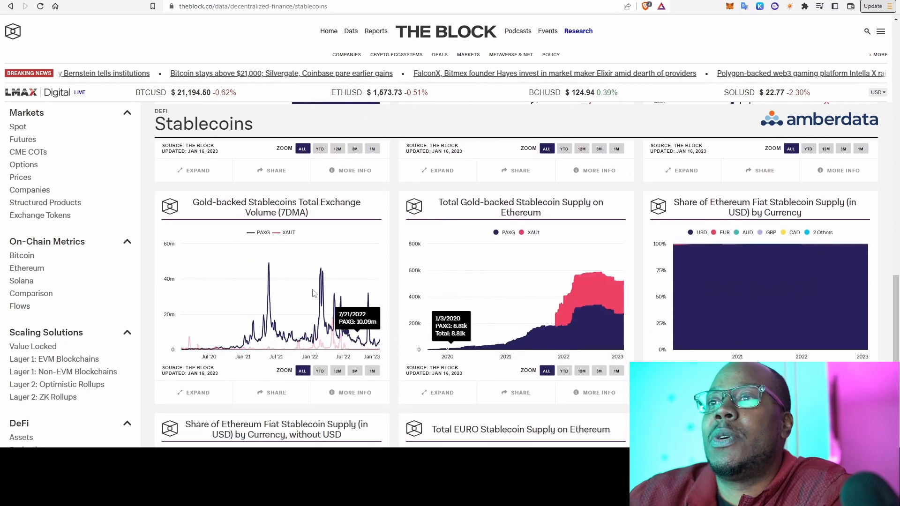
scroll(down, 3)
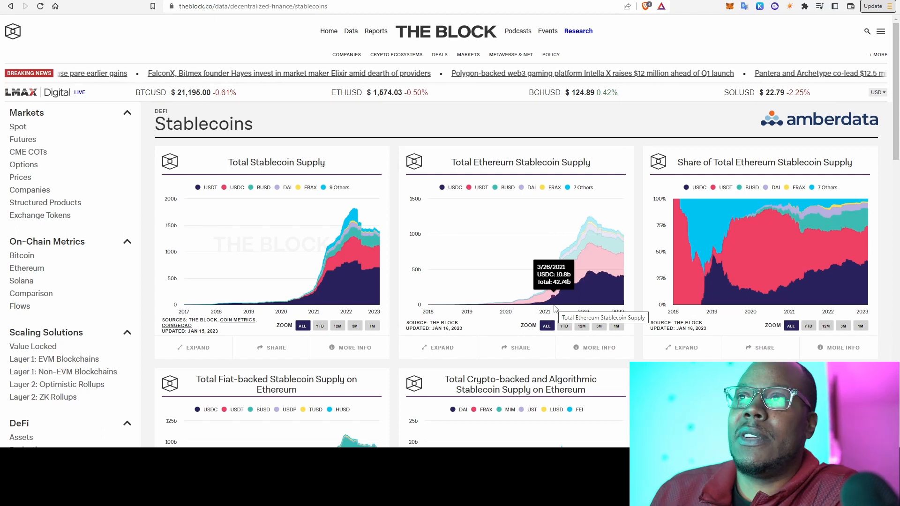
mouse_move(491, 313)
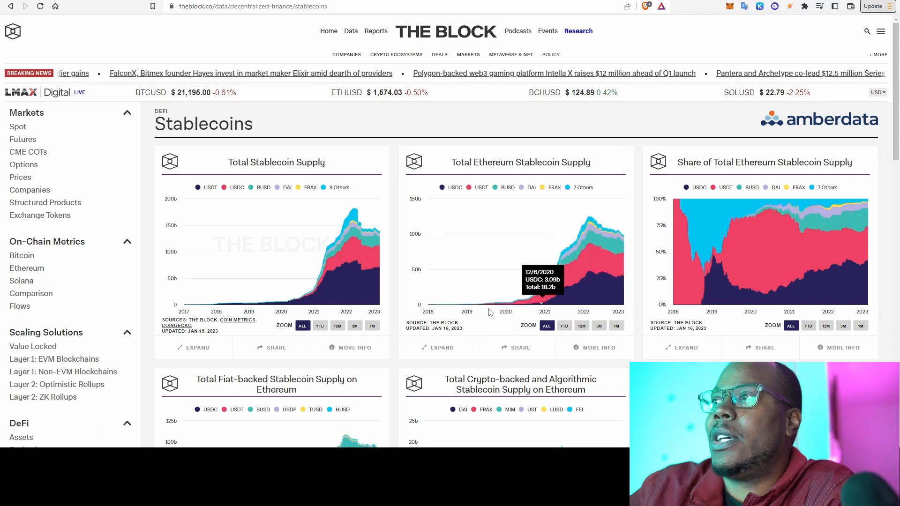
mouse_move(552, 286)
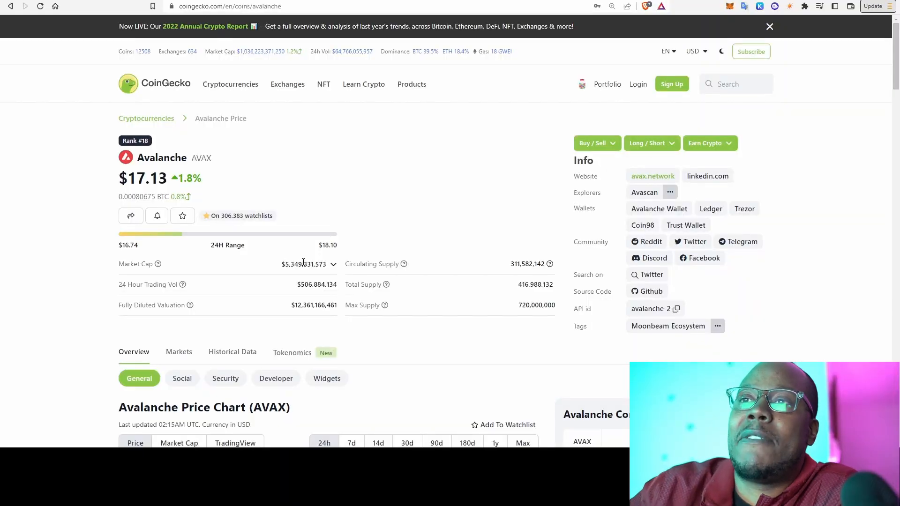
mouse_move(403, 271)
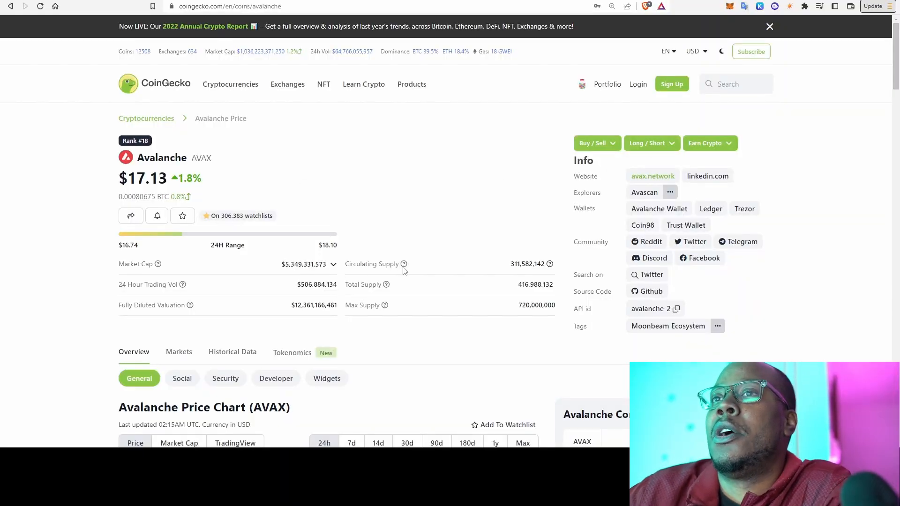
Step: Scroll down the Avalanche (AVAX) CoinGecko page toward its market cap and supply figures
scroll(down, 3)
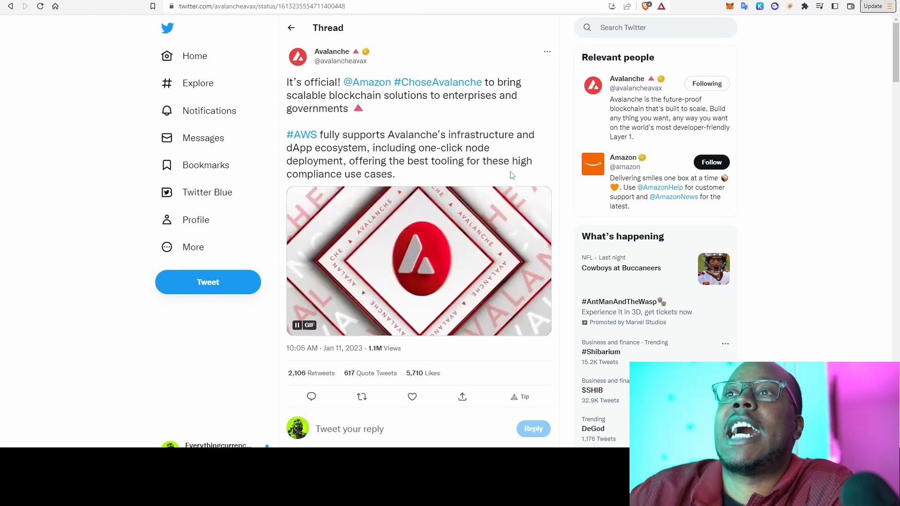
Step: Scroll down Avalanche's AWS announcement thread through its follow-up tweets
scroll(down, 3)
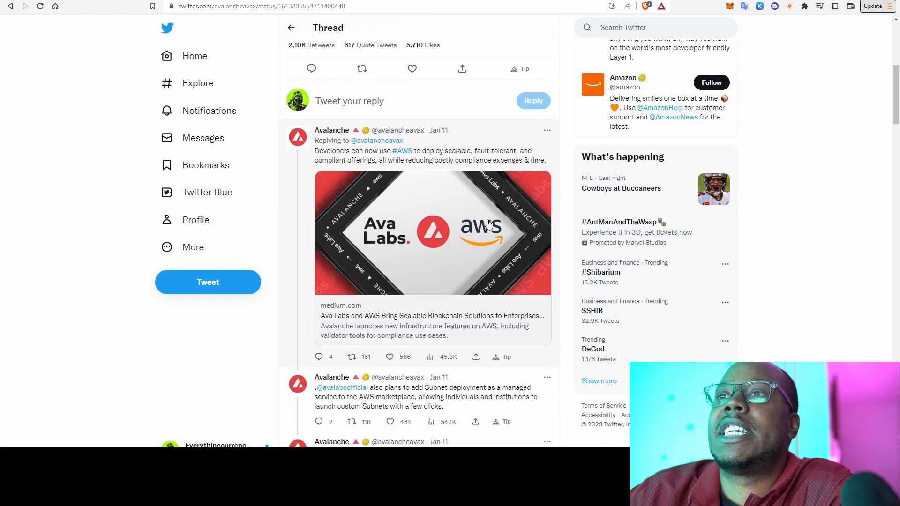
scroll(down, 3)
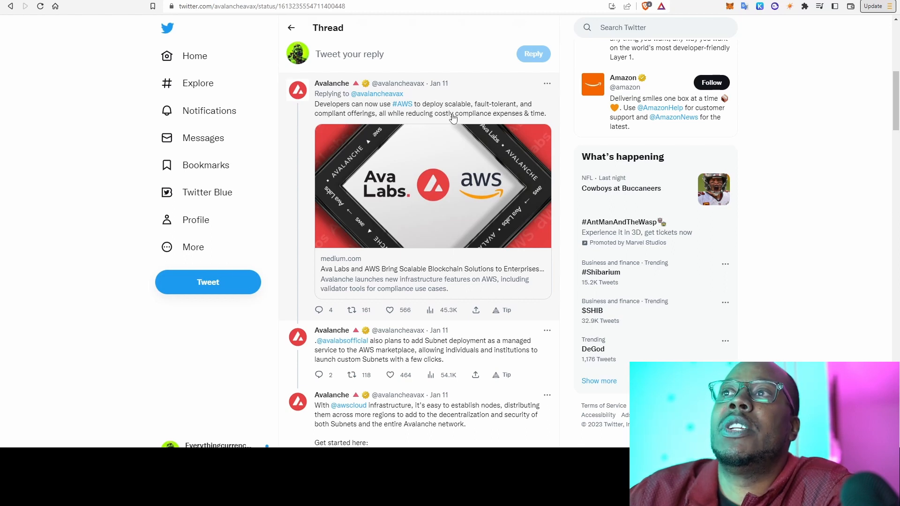
mouse_move(535, 119)
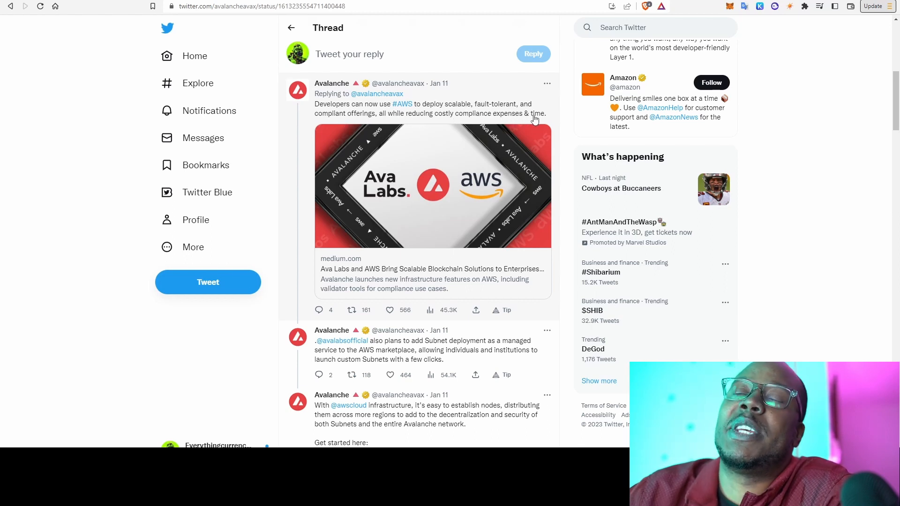
scroll(down, 3)
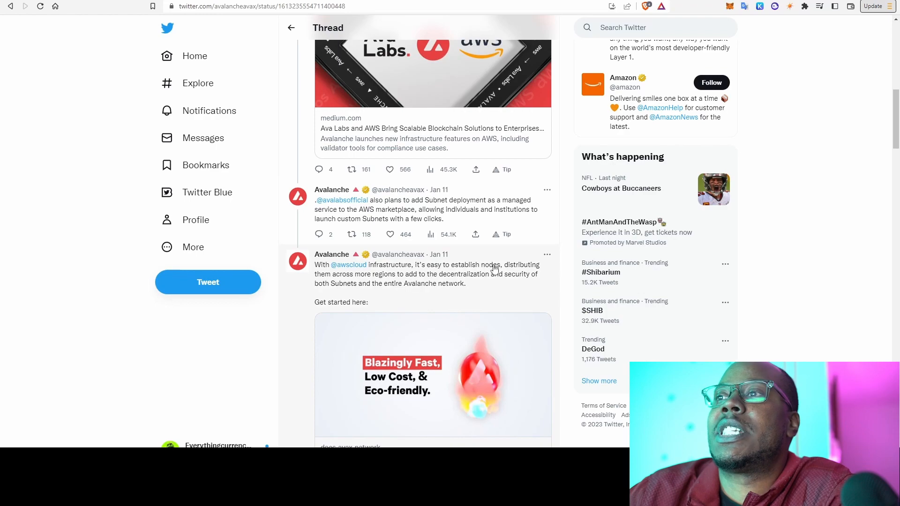
scroll(down, 3)
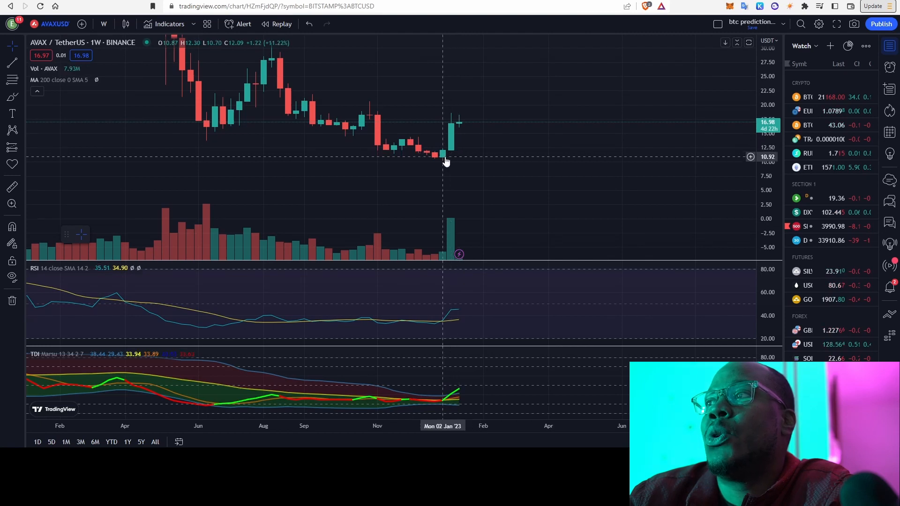
mouse_move(460, 119)
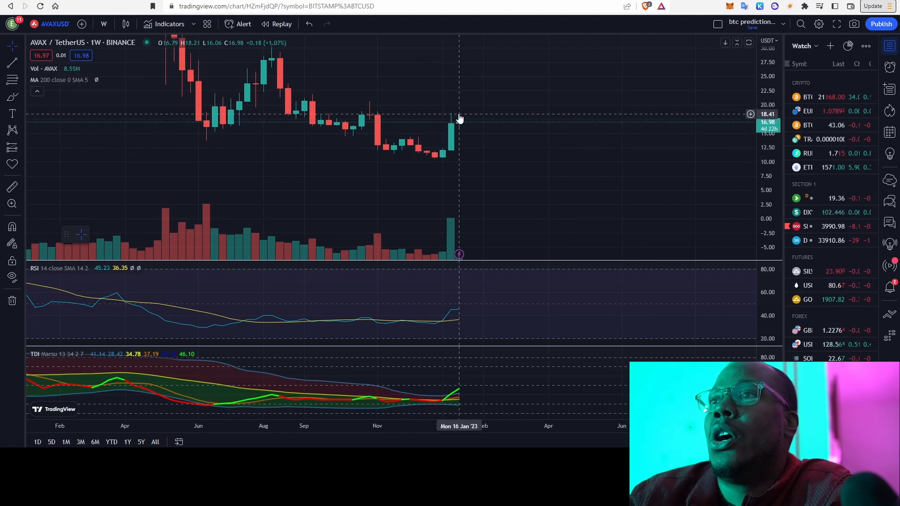
mouse_move(467, 125)
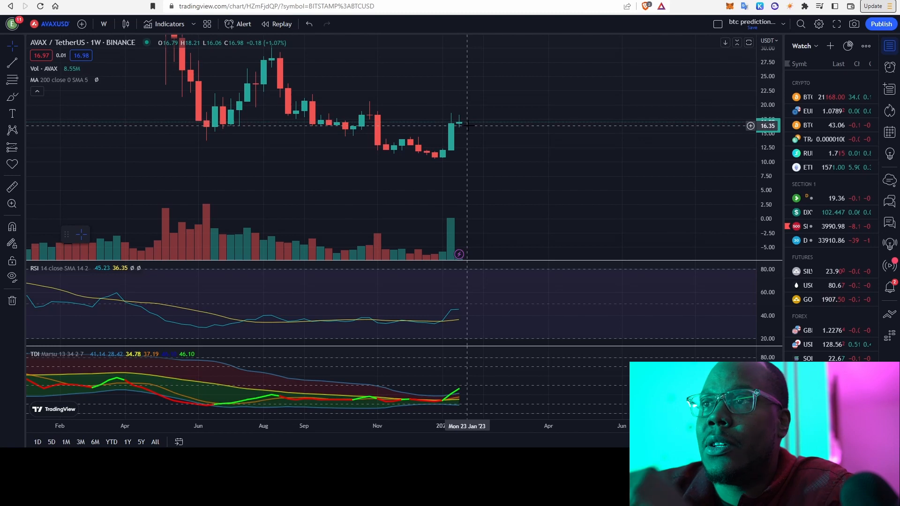
mouse_move(472, 115)
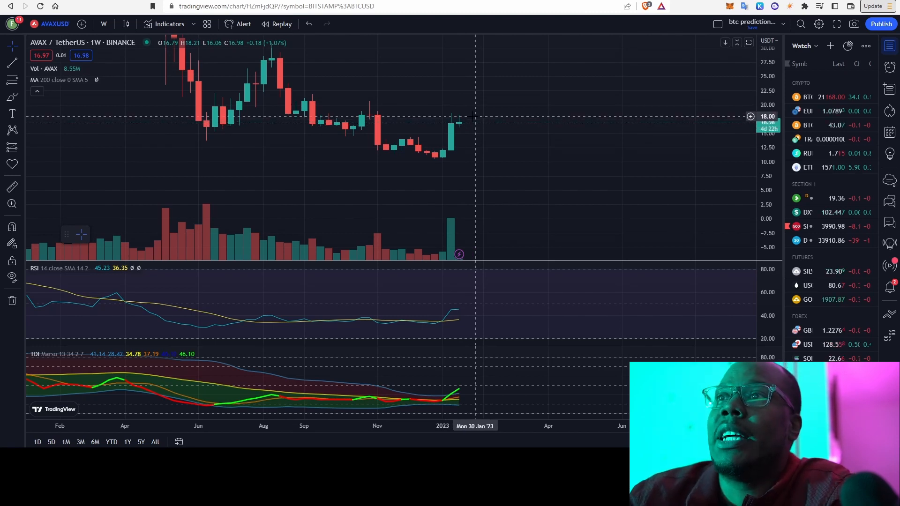
mouse_move(428, 114)
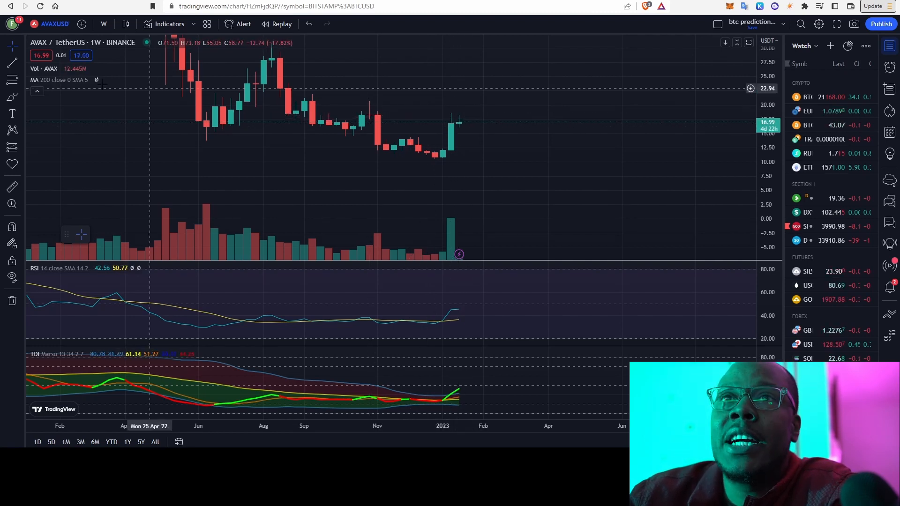
Step: Expand the Trend Line tool group in the left toolbar of the AVAX/USDT weekly chart
click(12, 62)
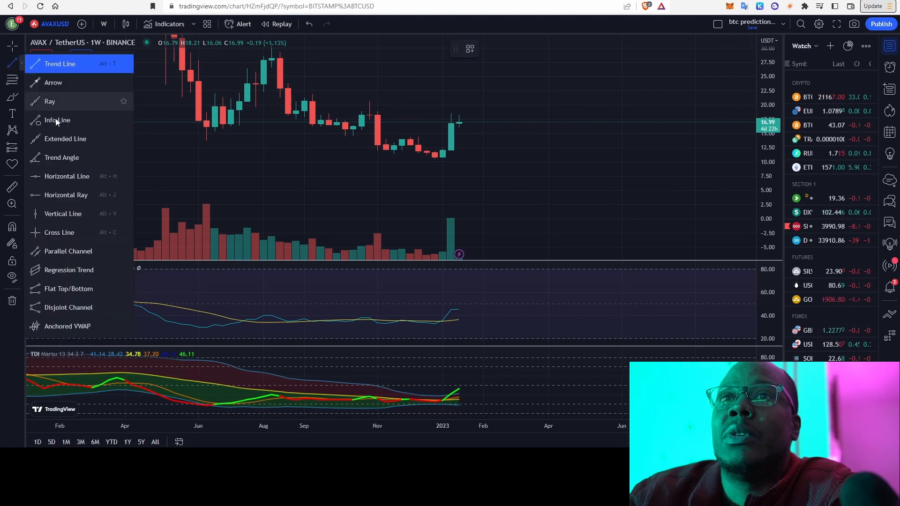